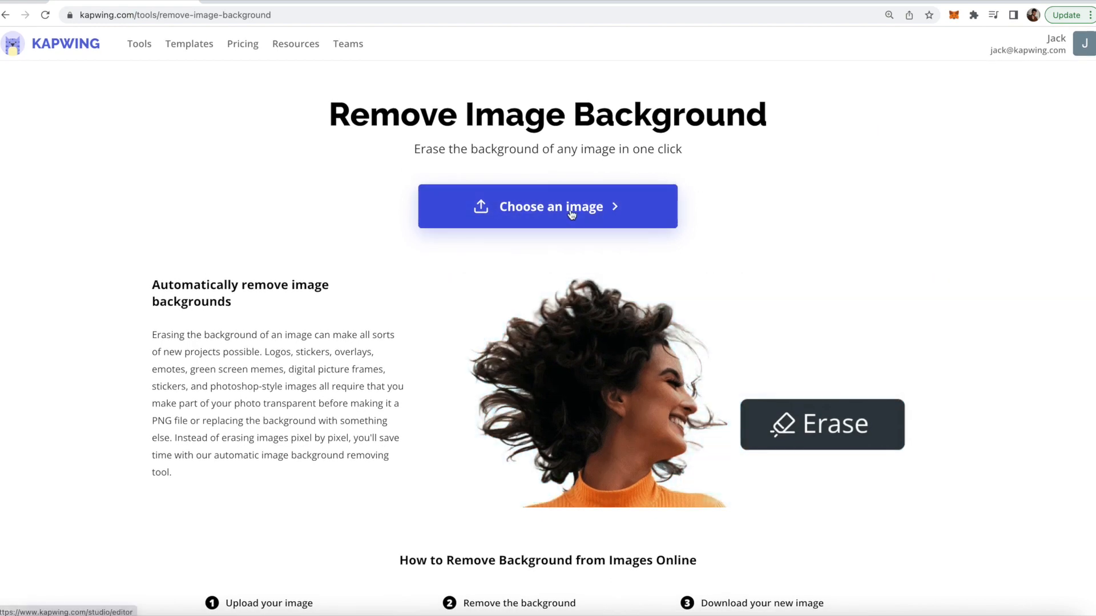
- Start a project from 'Choose an image' and pick the black pug photo from the Images library search for 'pug'
{"action": "left_click", "coordinate": [548, 207]}
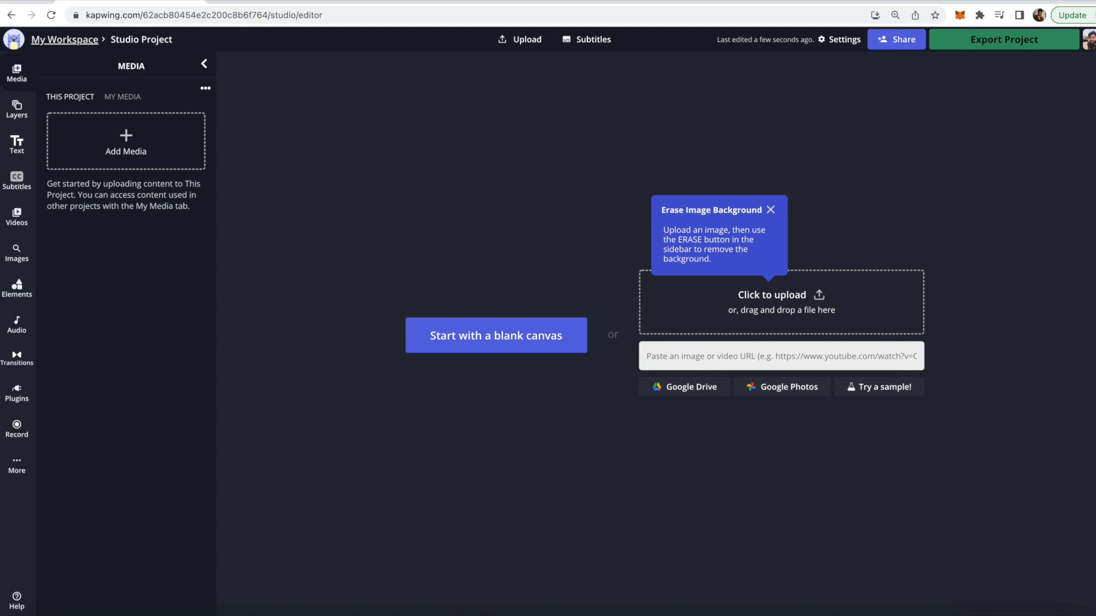
{"action": "mouse_move", "coordinate": [338, 364]}
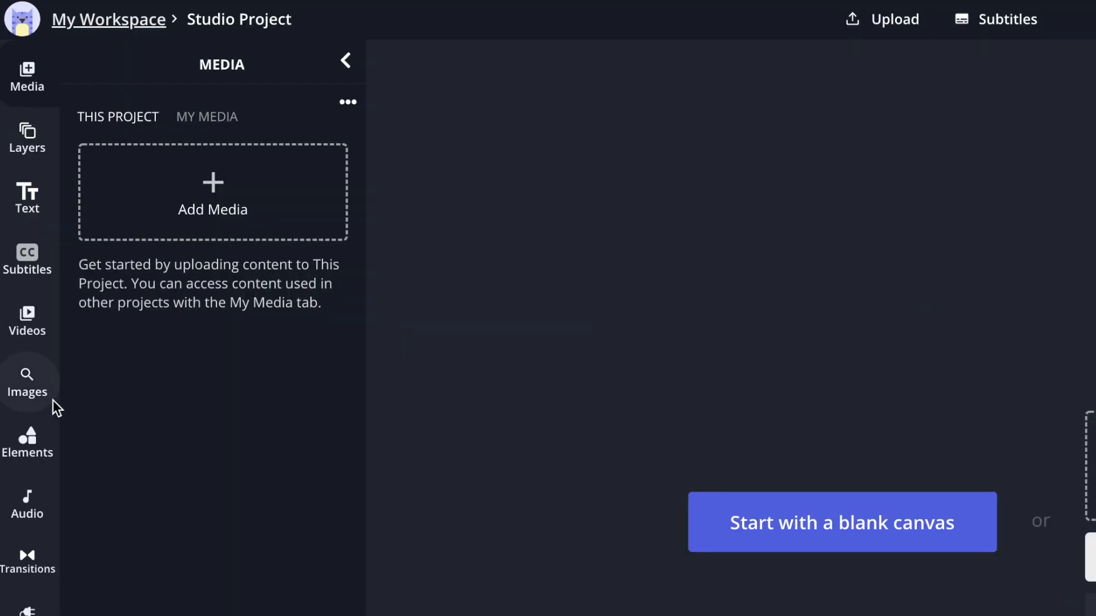
{"action": "mouse_move", "coordinate": [32, 394]}
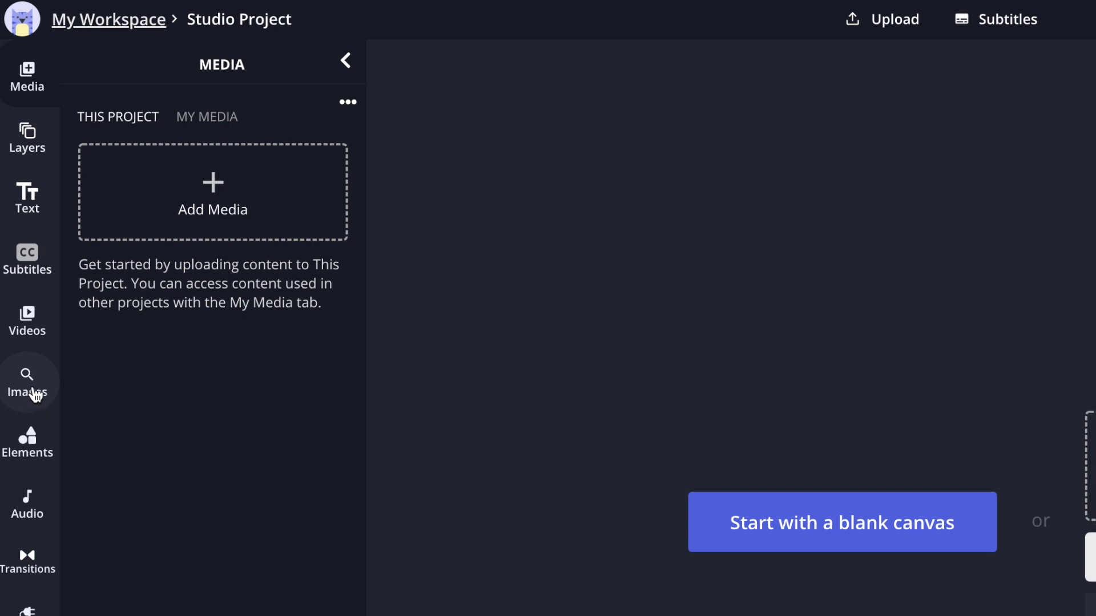
{"action": "left_click", "coordinate": [28, 381]}
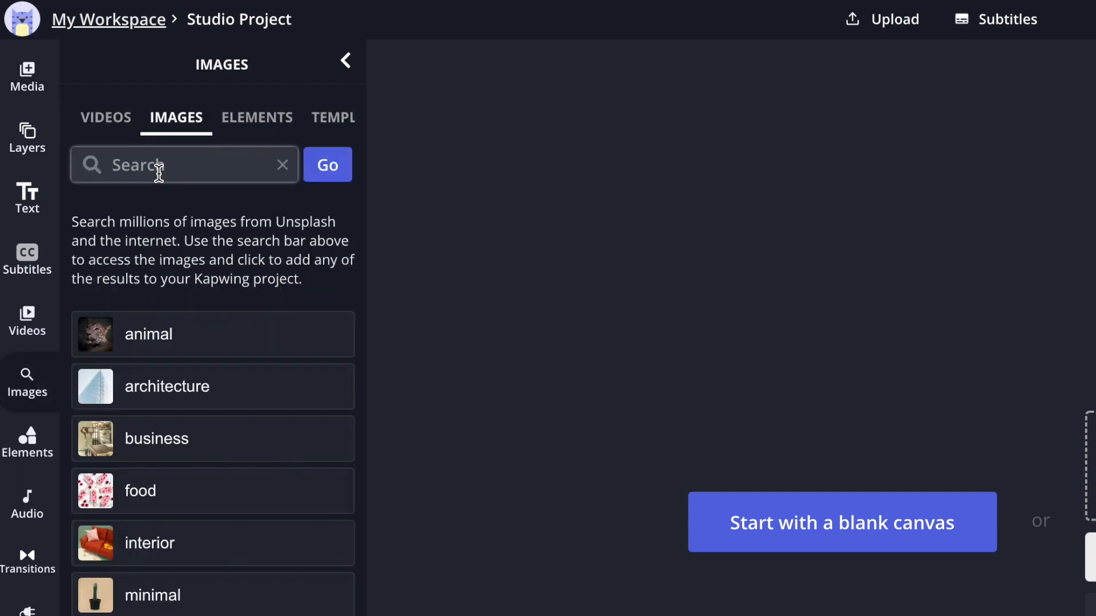
{"action": "type", "text": "pug"}
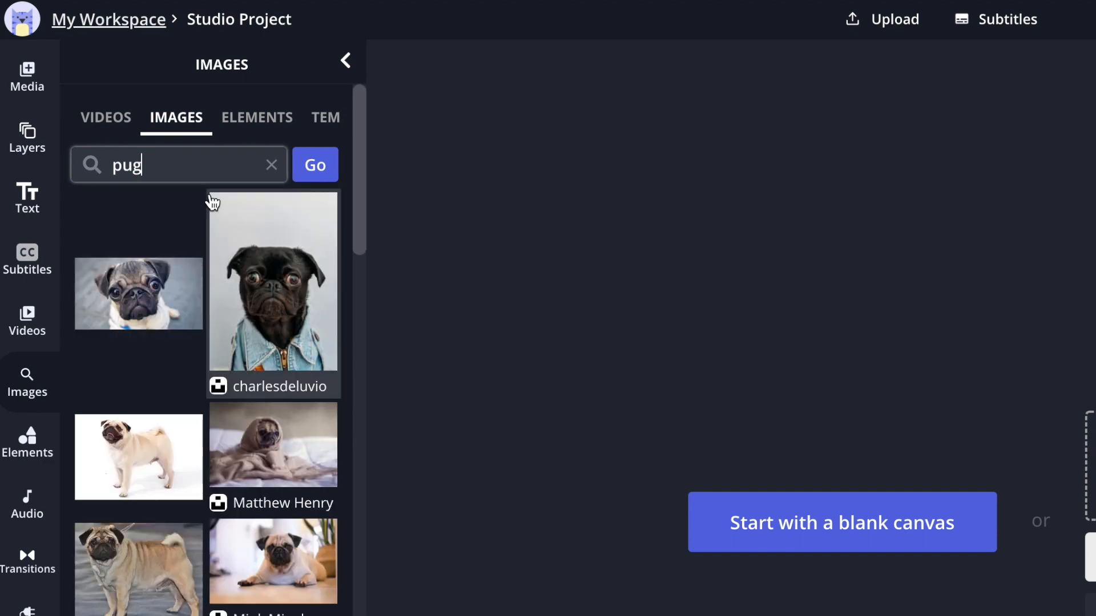
{"action": "left_click", "coordinate": [842, 523]}
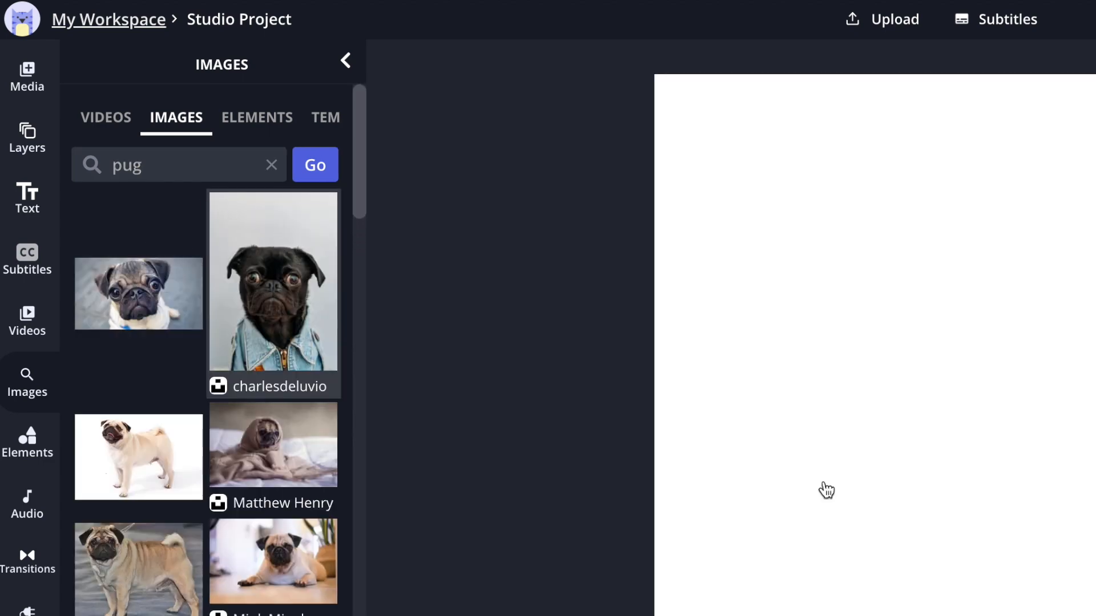
- Select the pug photo on the canvas to show its editing options
{"action": "left_click", "coordinate": [274, 297]}
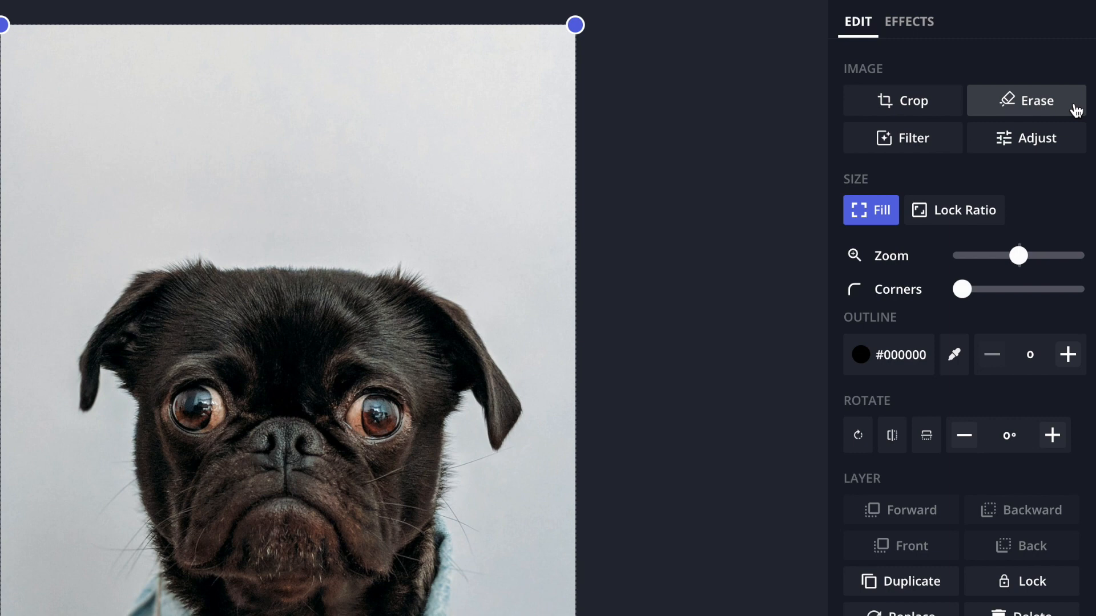
{"action": "mouse_move", "coordinate": [1047, 98]}
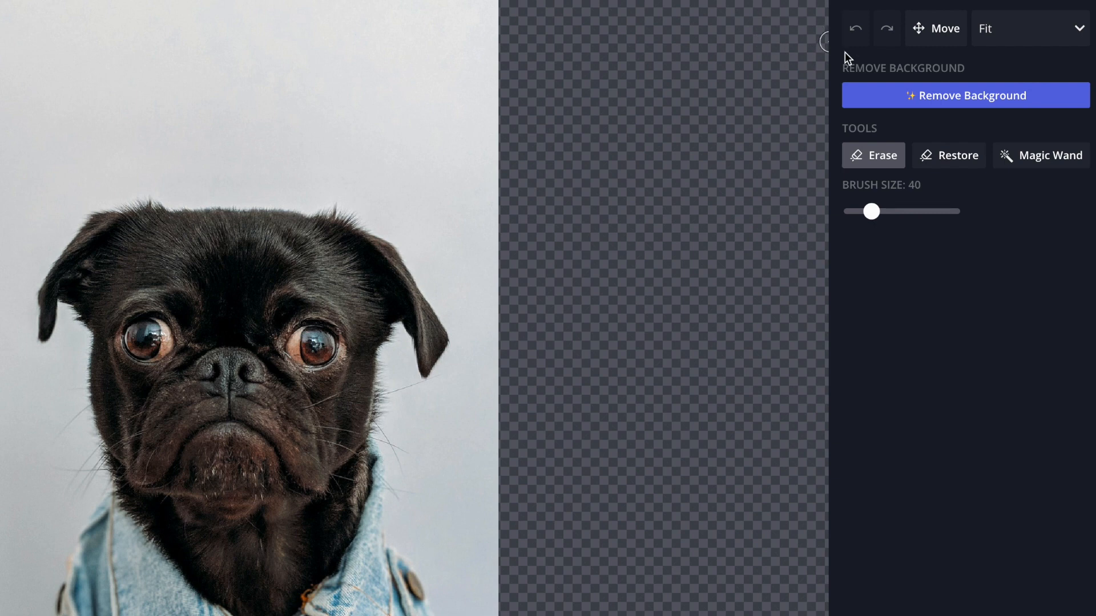
{"action": "mouse_move", "coordinate": [996, 85]}
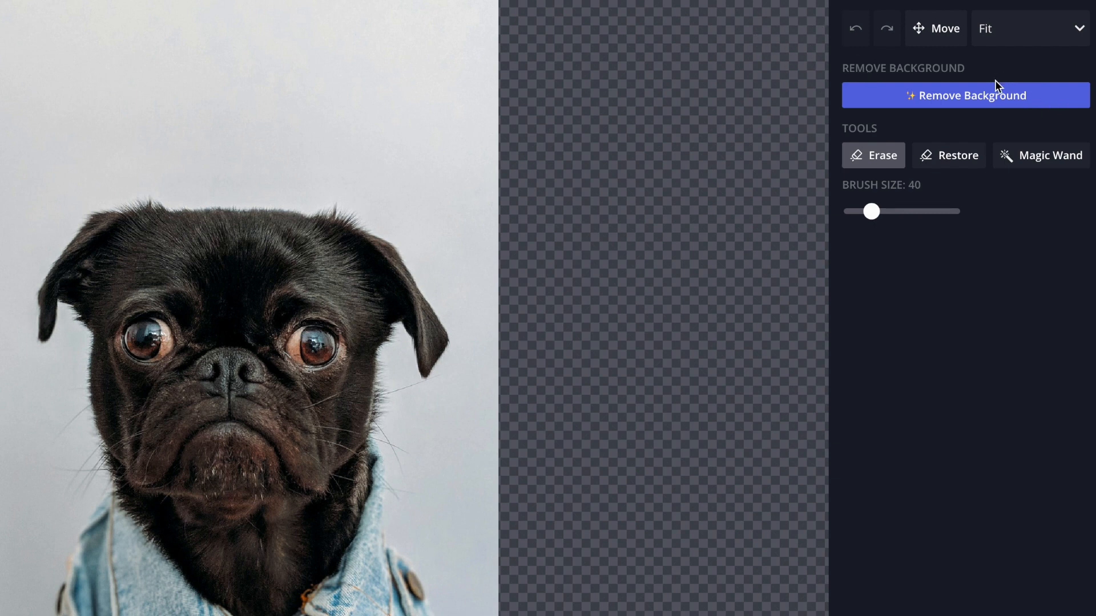
{"action": "mouse_move", "coordinate": [981, 97]}
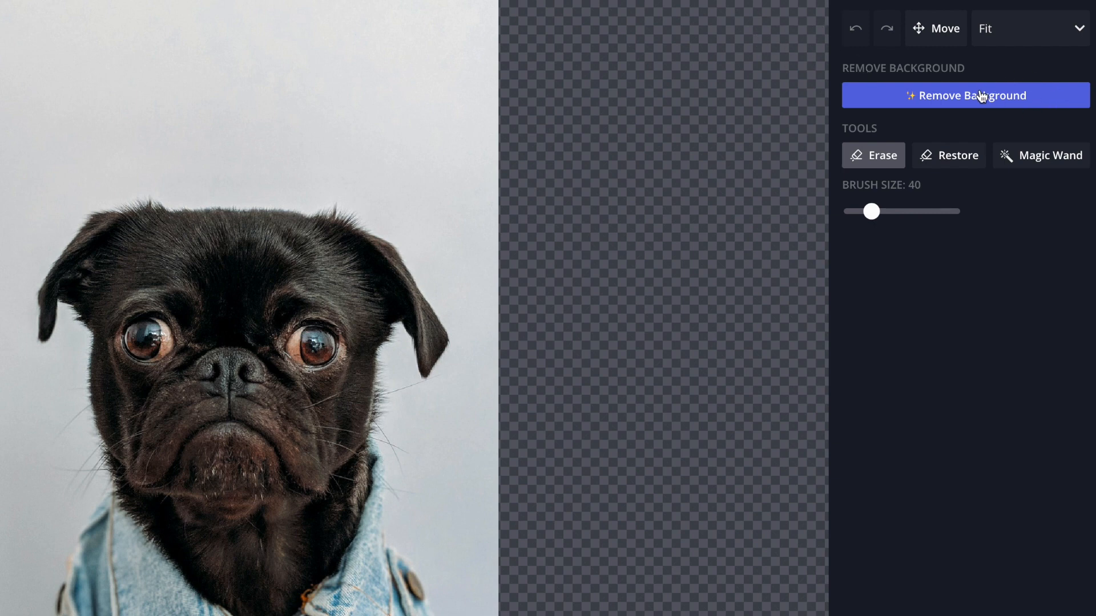
- Run Remove Background so the pug sits on a transparent backdrop
{"action": "left_click", "coordinate": [978, 96]}
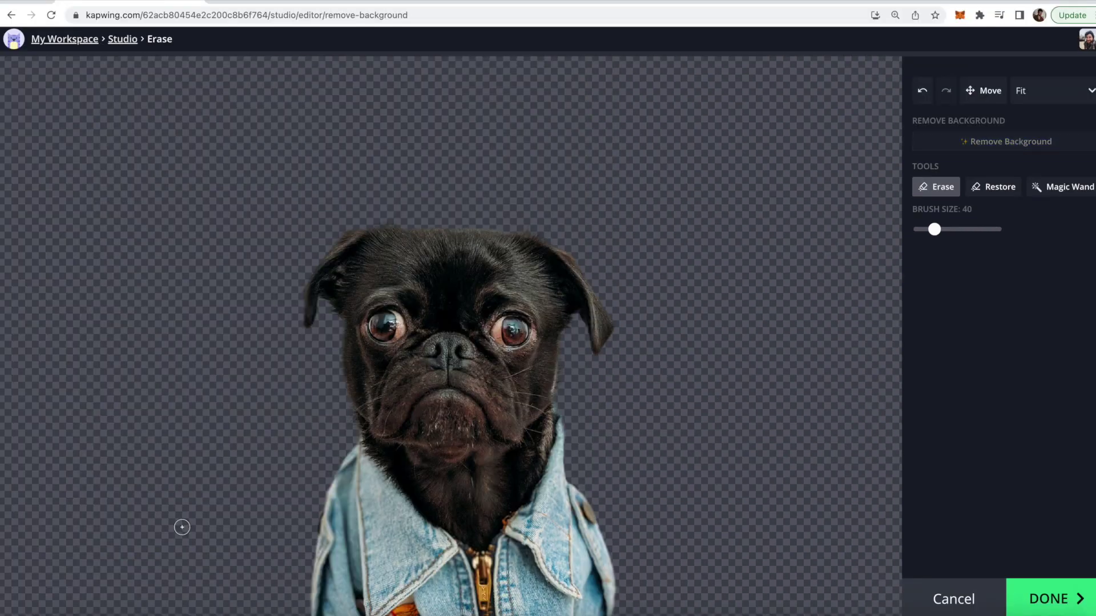
{"action": "mouse_move", "coordinate": [609, 262]}
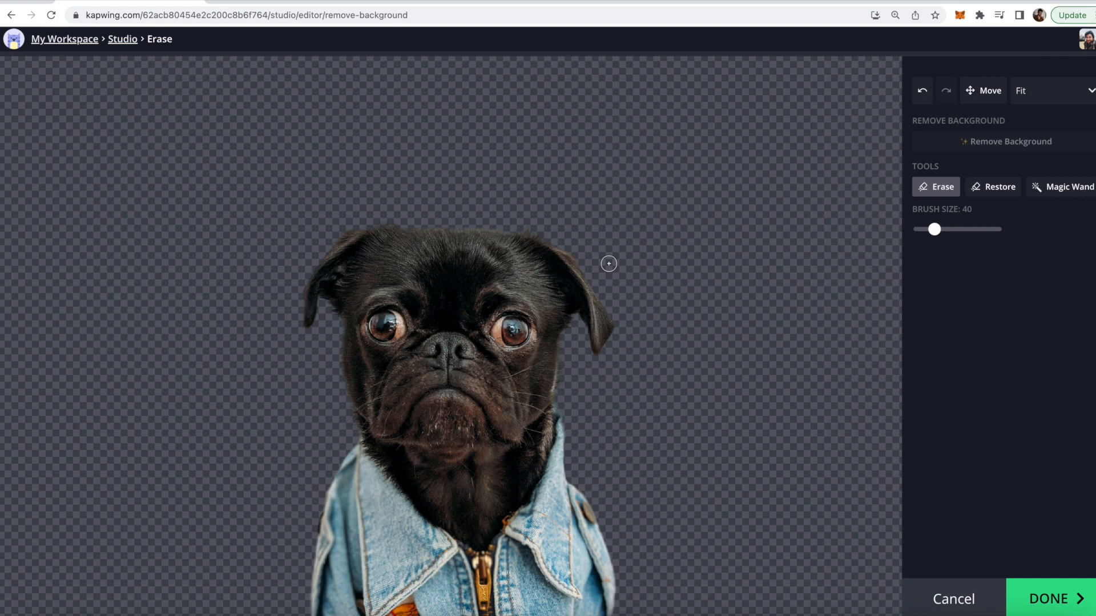
{"action": "mouse_move", "coordinate": [760, 168]}
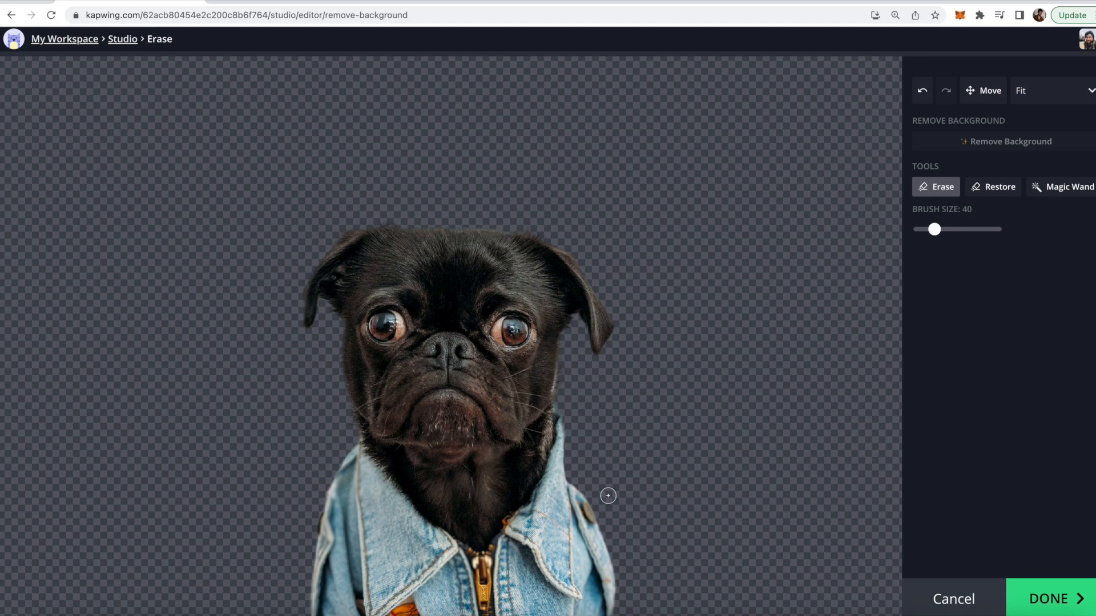
{"action": "mouse_move", "coordinate": [650, 381]}
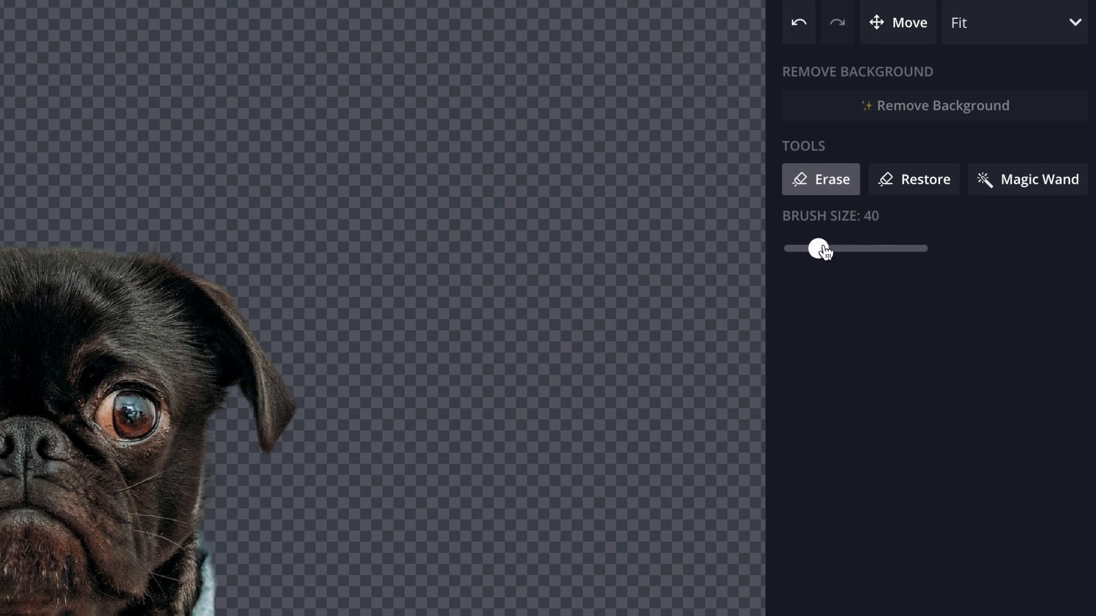
- Set the eraser brush to maximum size and erase the pug's right ear and jacket edge
{"action": "left_click_drag", "start_coordinate": [817, 248], "coordinate": [914, 247]}
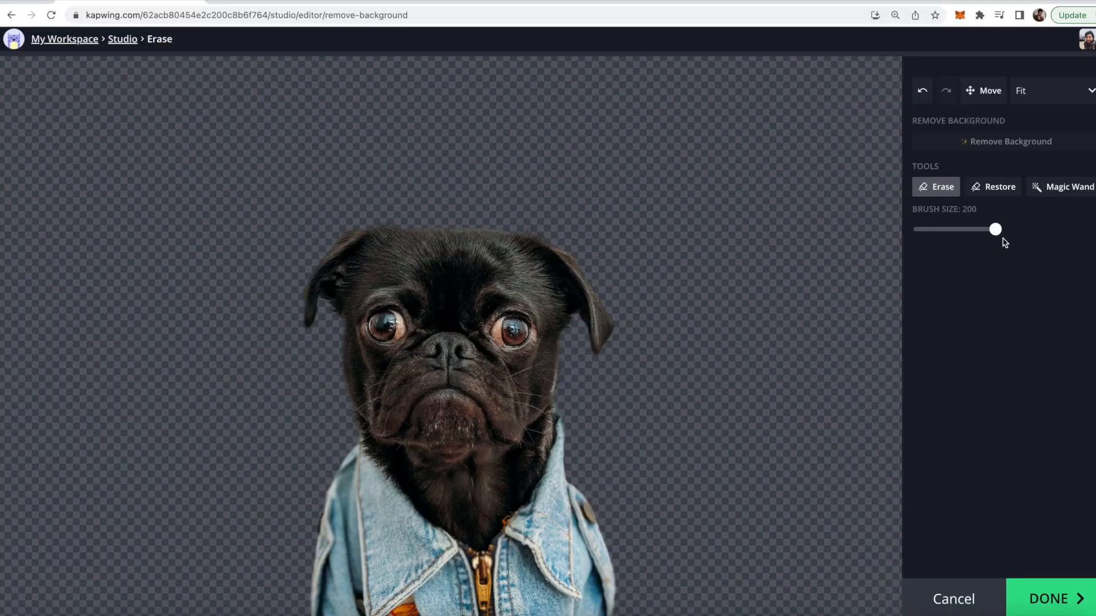
{"action": "mouse_move", "coordinate": [975, 242]}
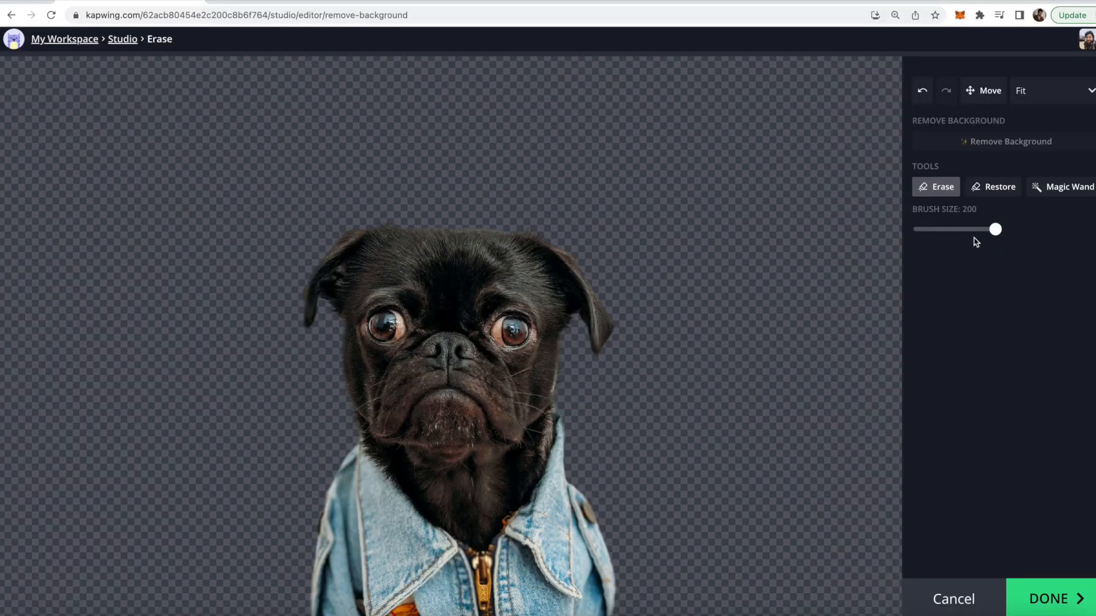
{"action": "left_click_drag", "start_coordinate": [995, 229], "coordinate": [919, 230]}
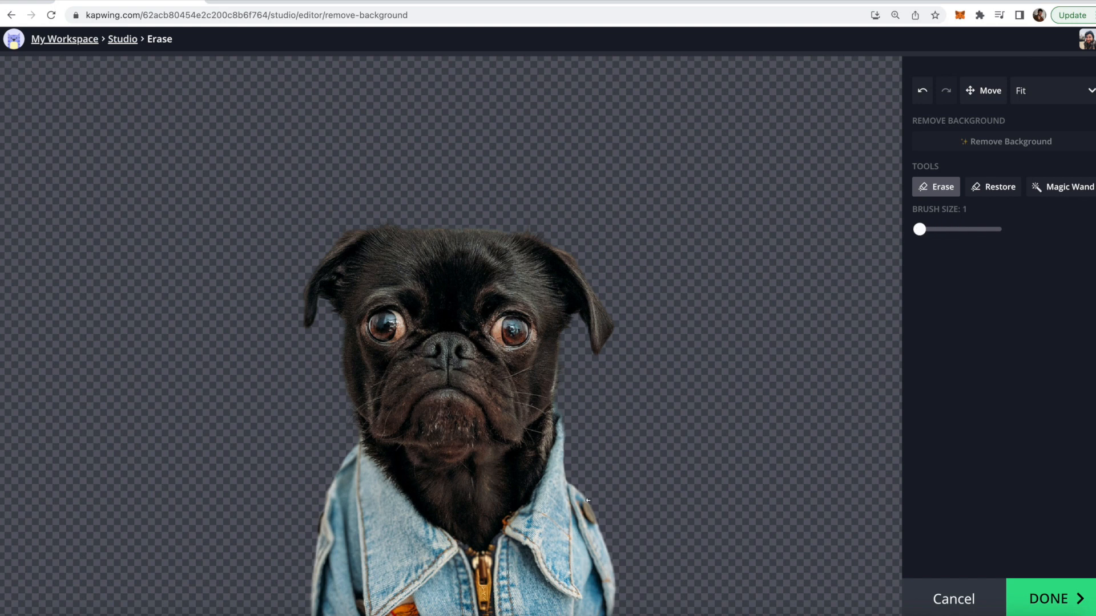
{"action": "left_click_drag", "start_coordinate": [919, 229], "coordinate": [995, 229]}
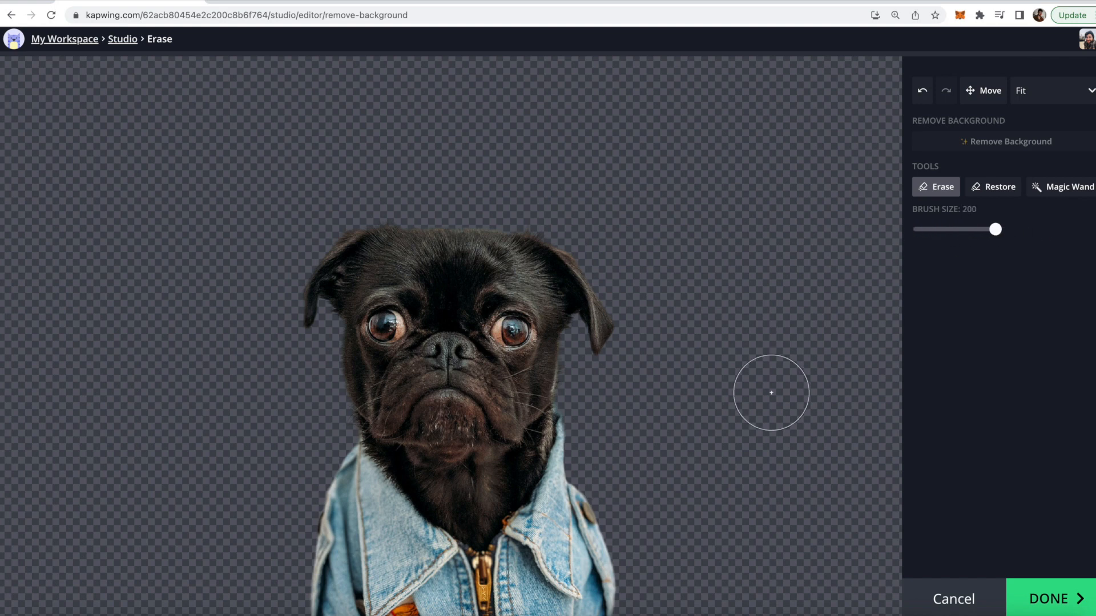
{"action": "mouse_move", "coordinate": [615, 560]}
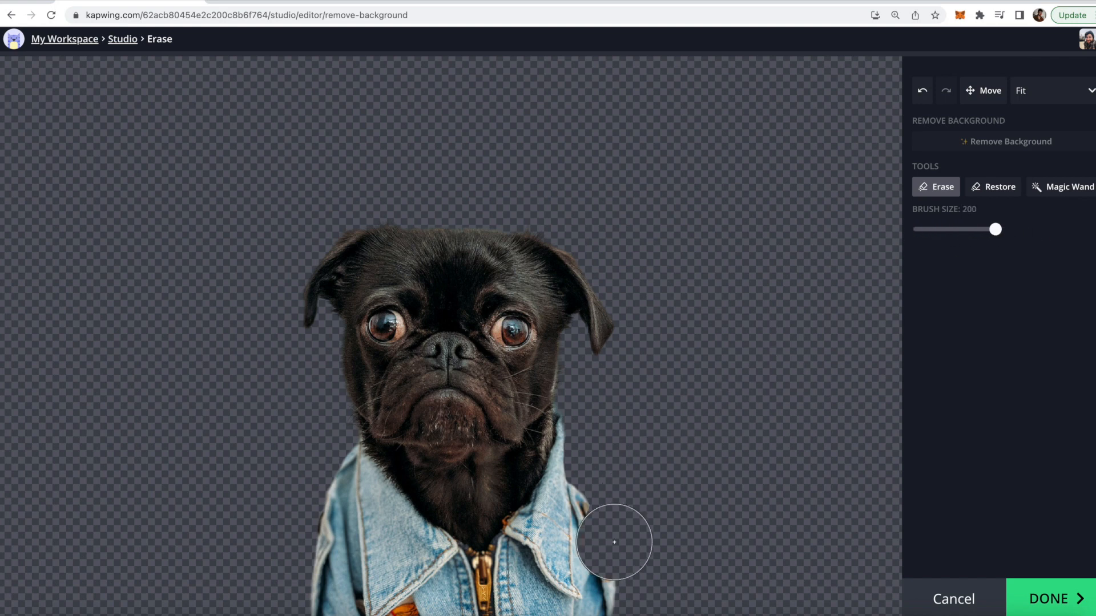
{"action": "mouse_move", "coordinate": [574, 565]}
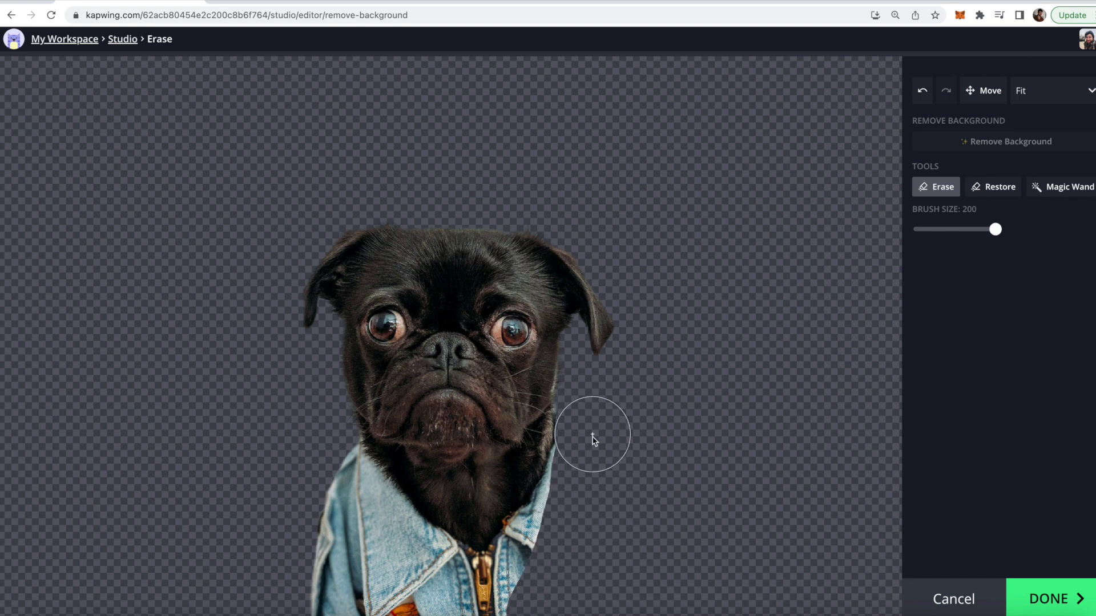
{"action": "left_click_drag", "start_coordinate": [590, 433], "coordinate": [877, 566]}
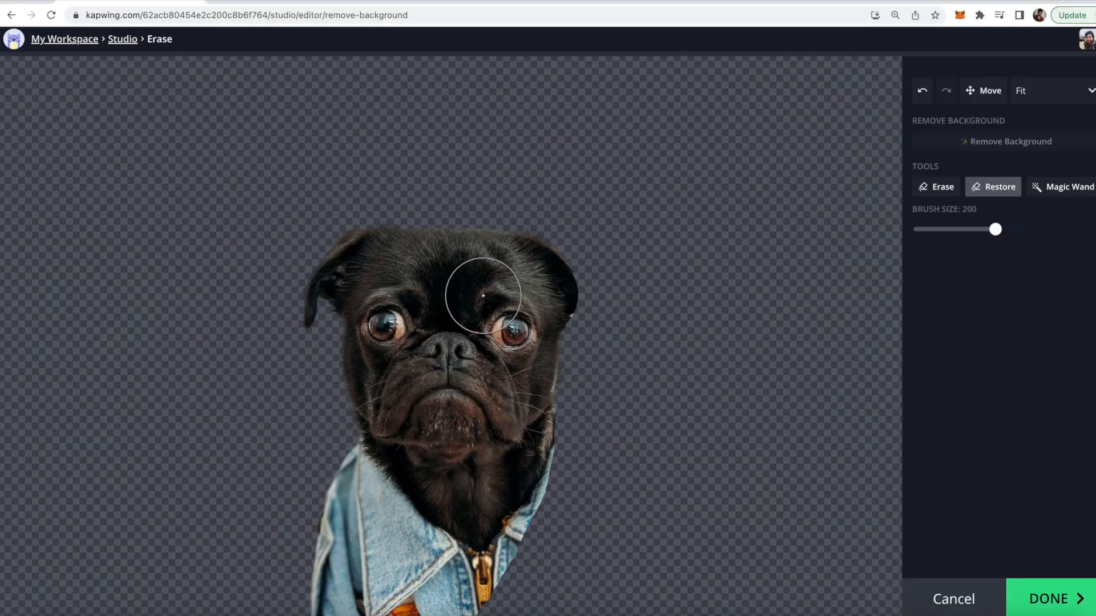
- Restore the erased ear with a smaller brush, then undo the last restore stroke
{"action": "left_click_drag", "start_coordinate": [482, 297], "coordinate": [650, 341]}
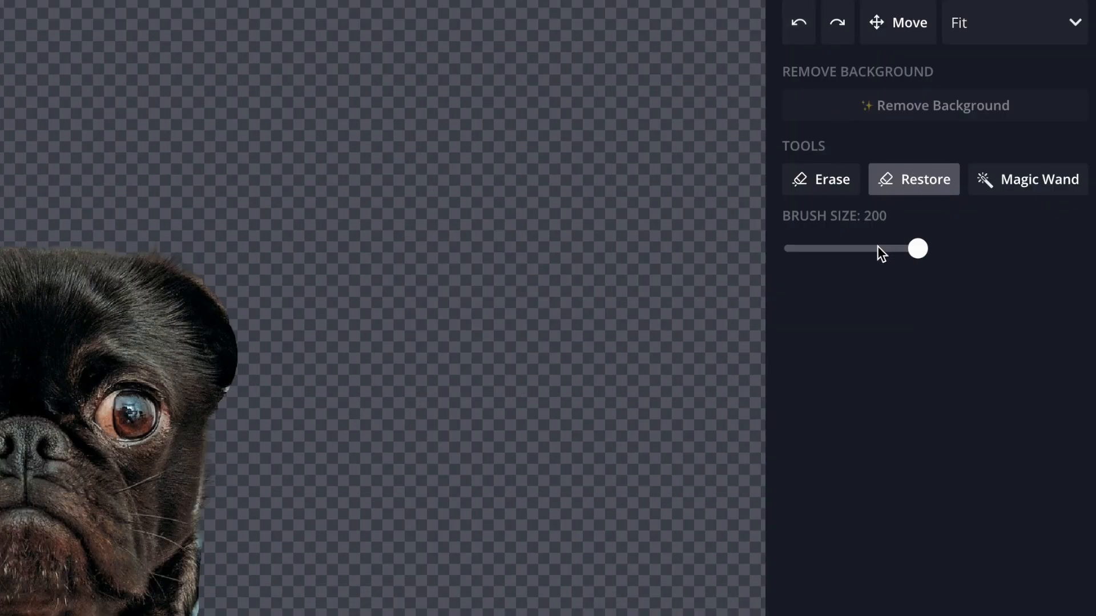
{"action": "left_click_drag", "start_coordinate": [916, 247], "coordinate": [824, 248]}
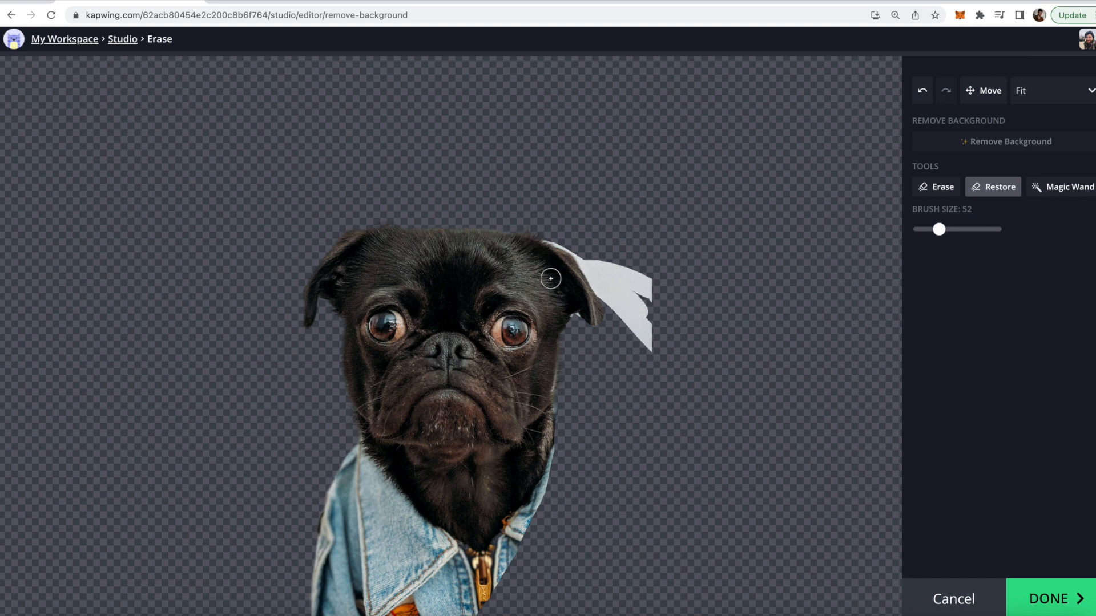
{"action": "left_click", "coordinate": [922, 90]}
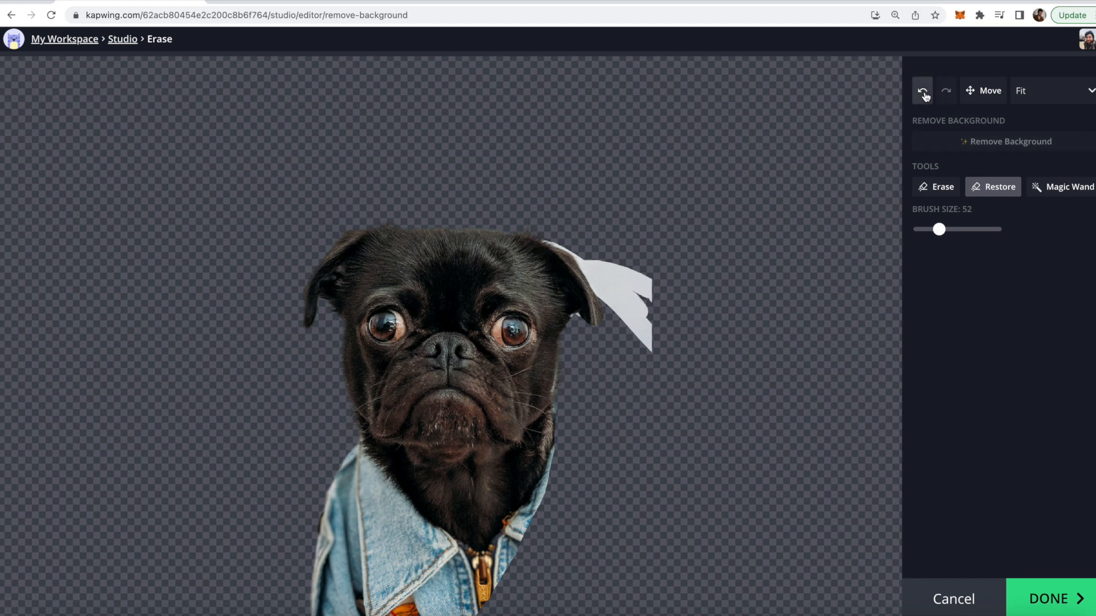
- Switch from Restore to the Magic Wand to remove pixels similar to the background
{"action": "left_click", "coordinate": [923, 90]}
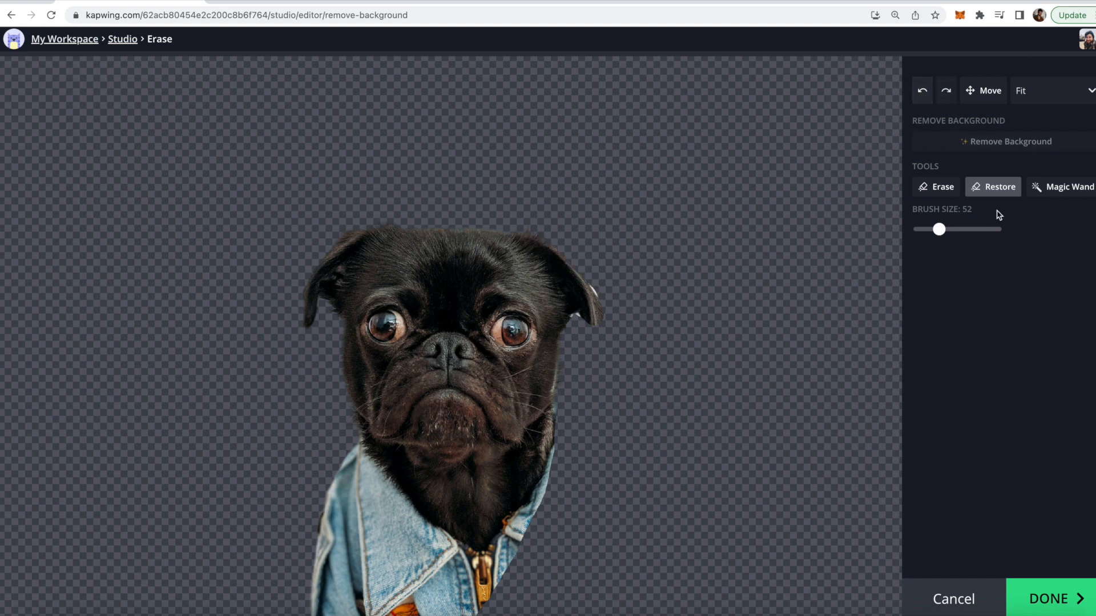
{"action": "left_click", "coordinate": [1069, 187]}
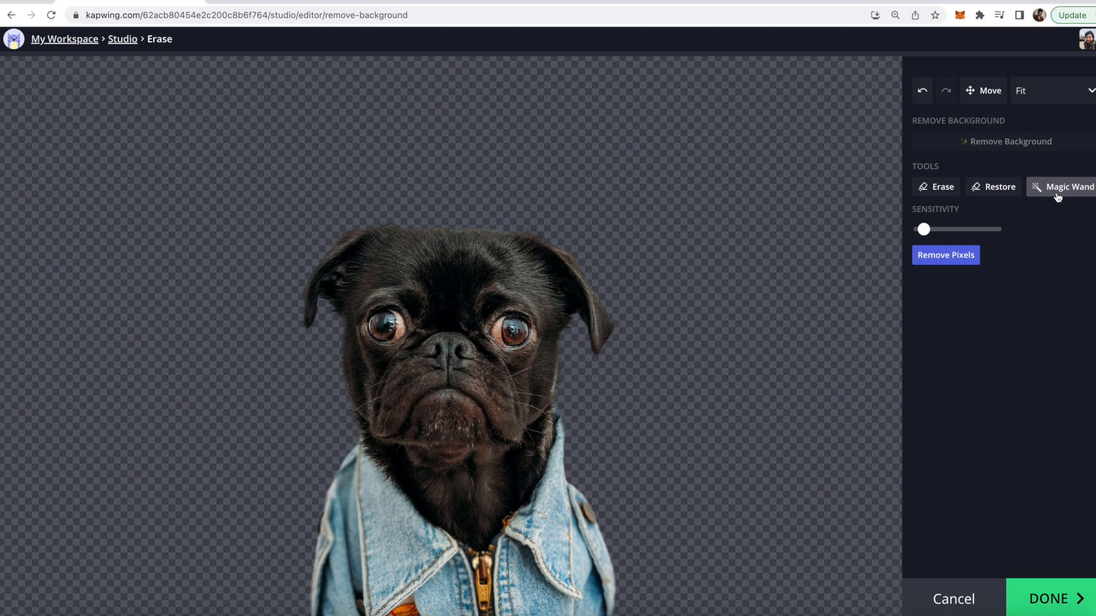
{"action": "mouse_move", "coordinate": [1060, 192]}
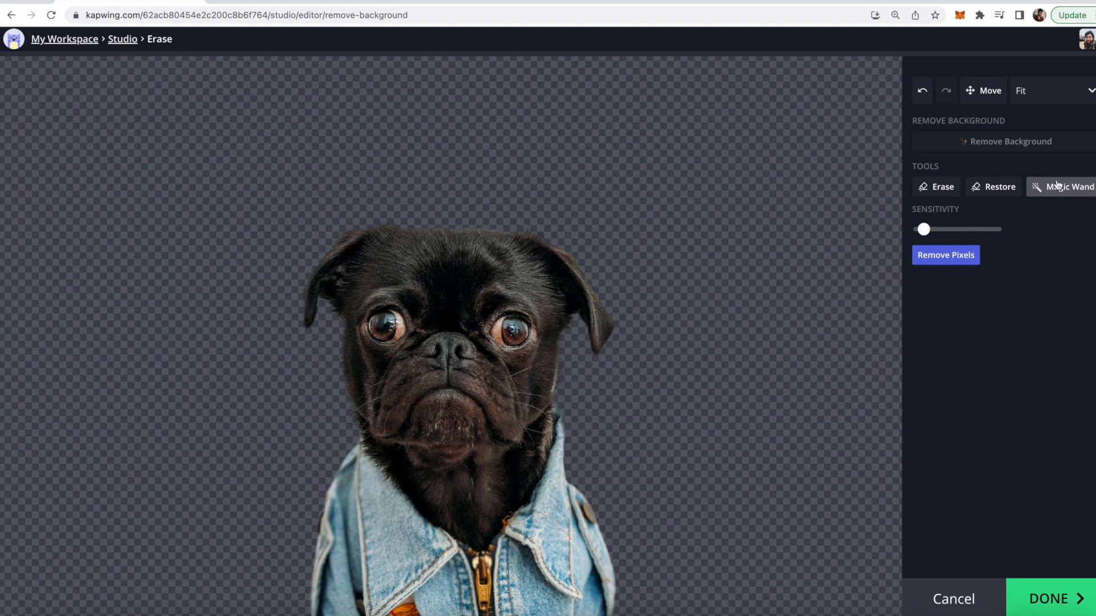
{"action": "mouse_move", "coordinate": [1059, 253]}
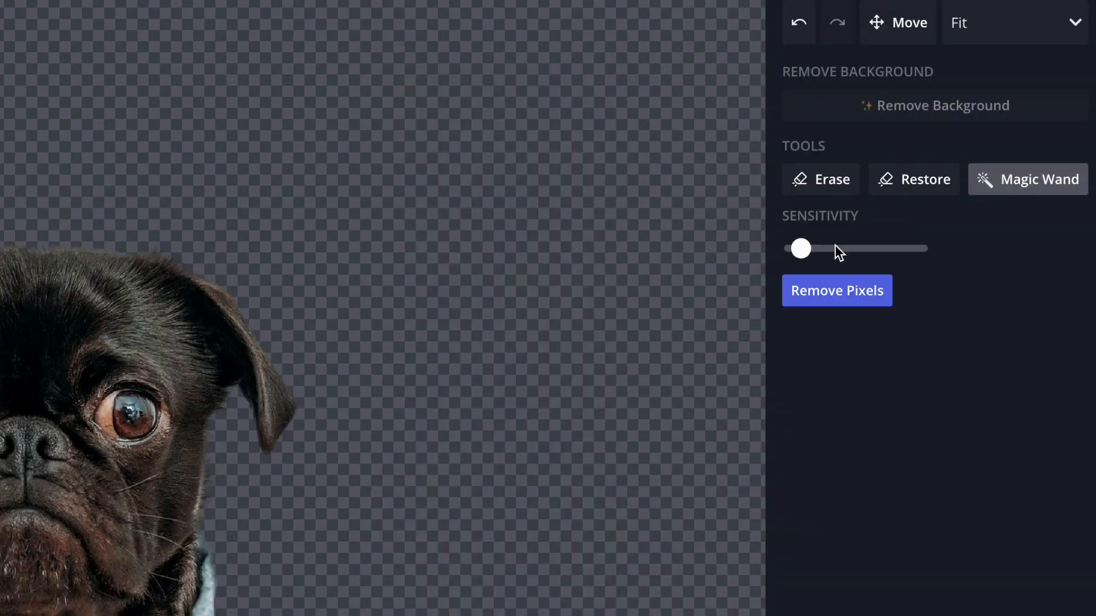
{"action": "mouse_move", "coordinate": [815, 256]}
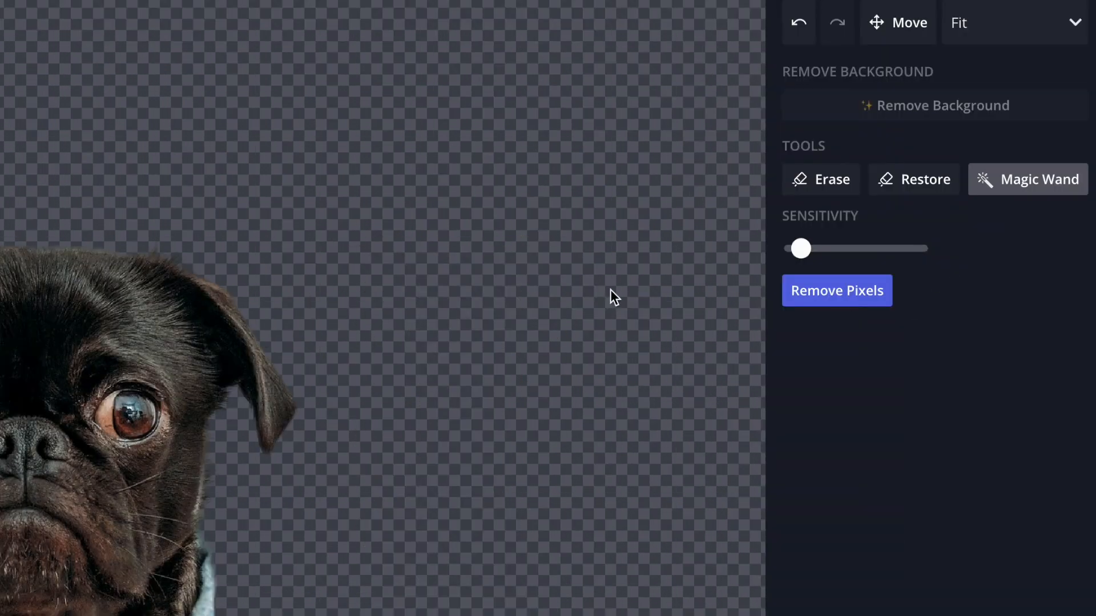
{"action": "mouse_move", "coordinate": [857, 278]}
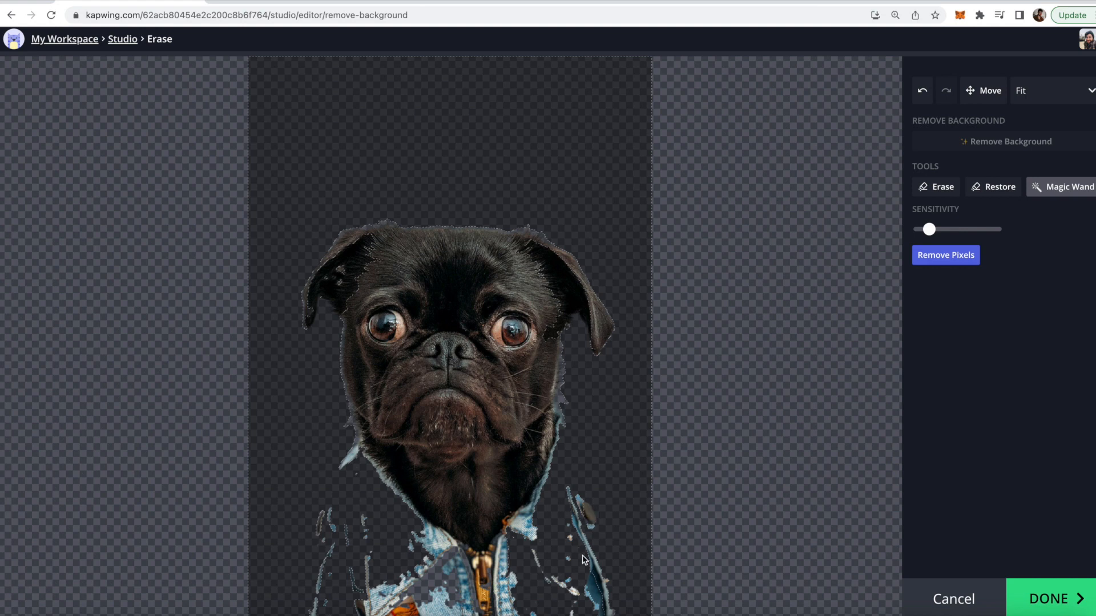
- Erase more of the denim jacket, then restore the full original image with its grey background
{"action": "left_click", "coordinate": [936, 187]}
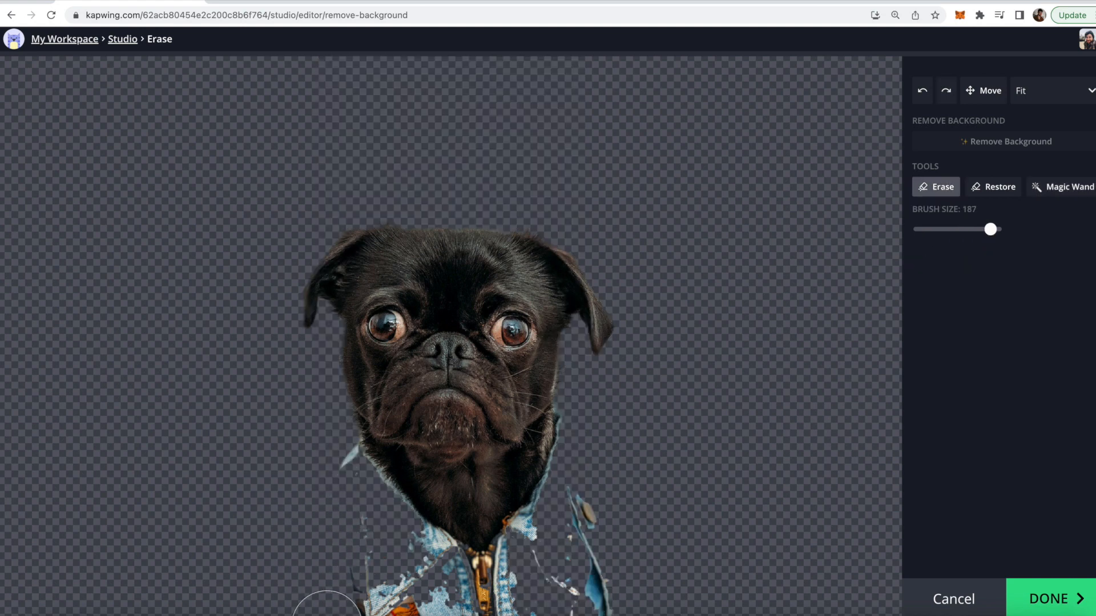
{"action": "left_click_drag", "start_coordinate": [329, 601], "coordinate": [595, 483]}
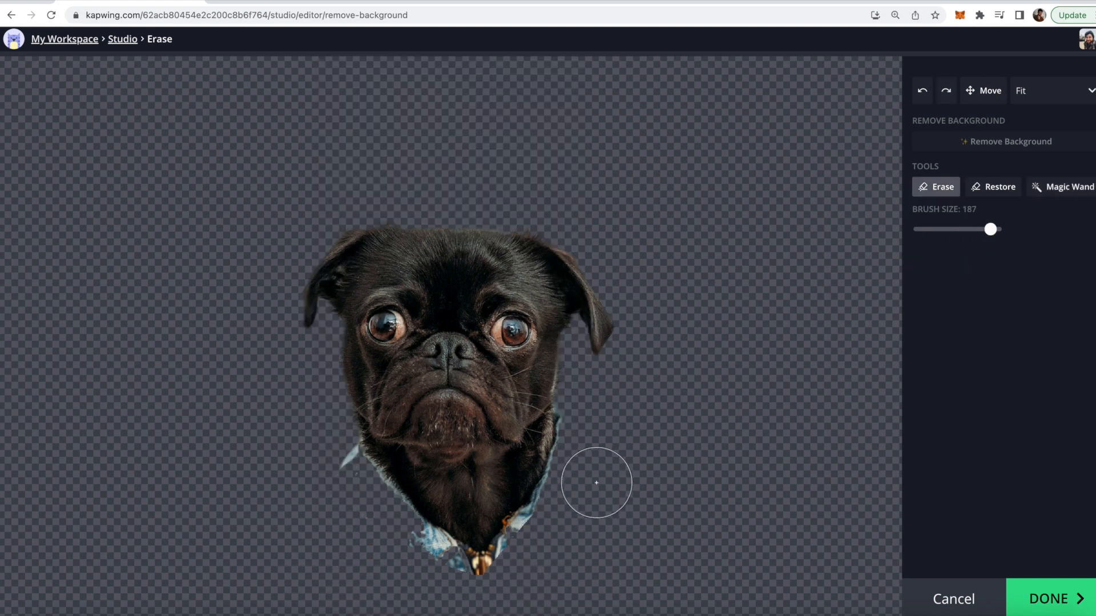
{"action": "left_click", "coordinate": [993, 188]}
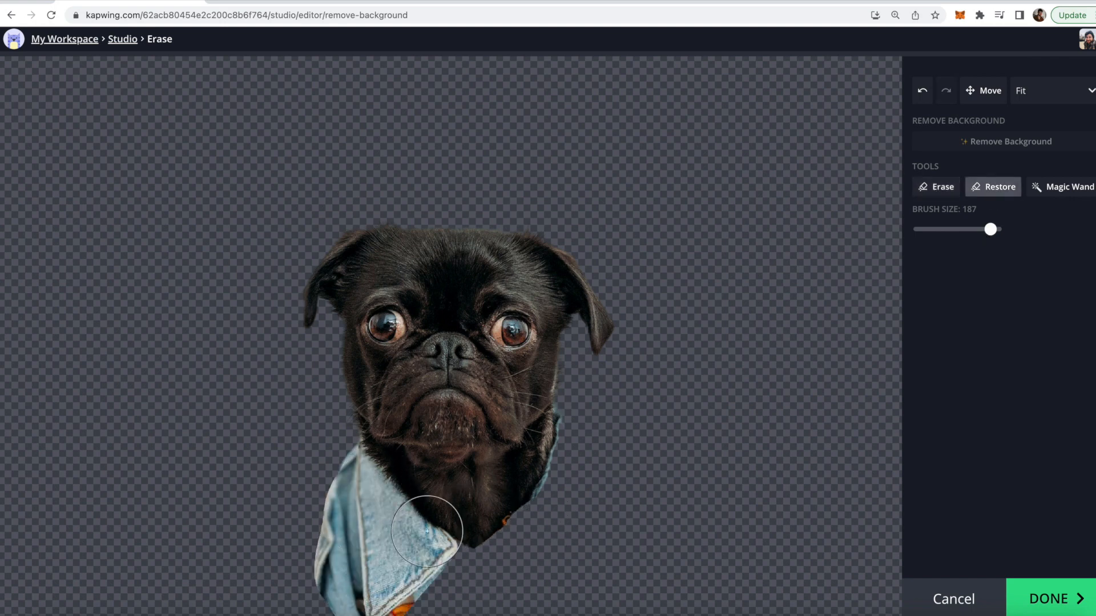
{"action": "left_click", "coordinate": [1066, 187]}
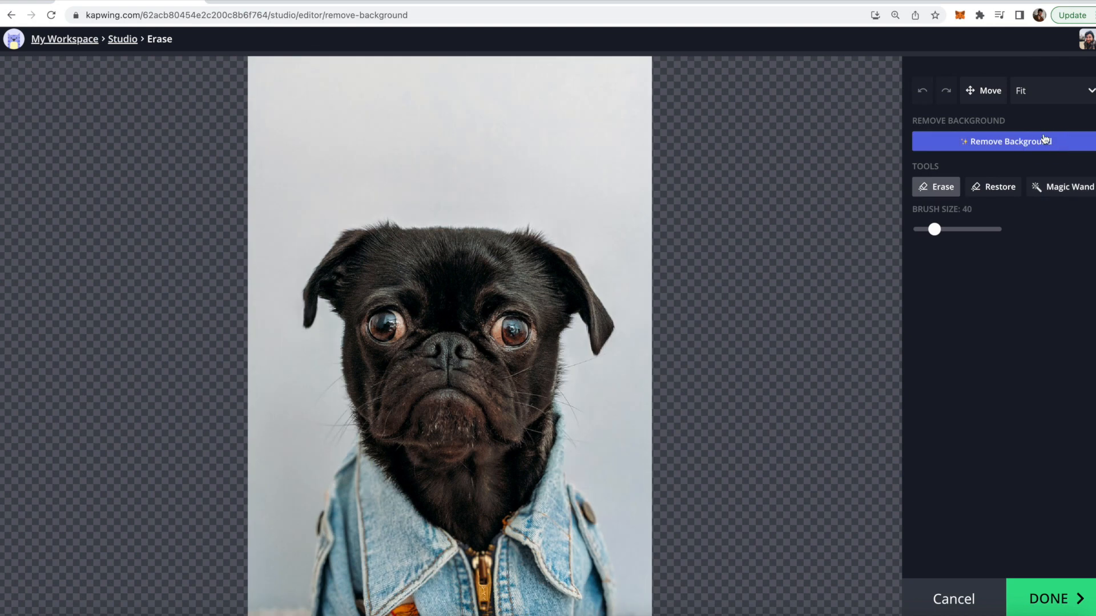
- Remove the background again and finish with DONE to return the cut-out pug to the studio
{"action": "left_click", "coordinate": [1004, 141]}
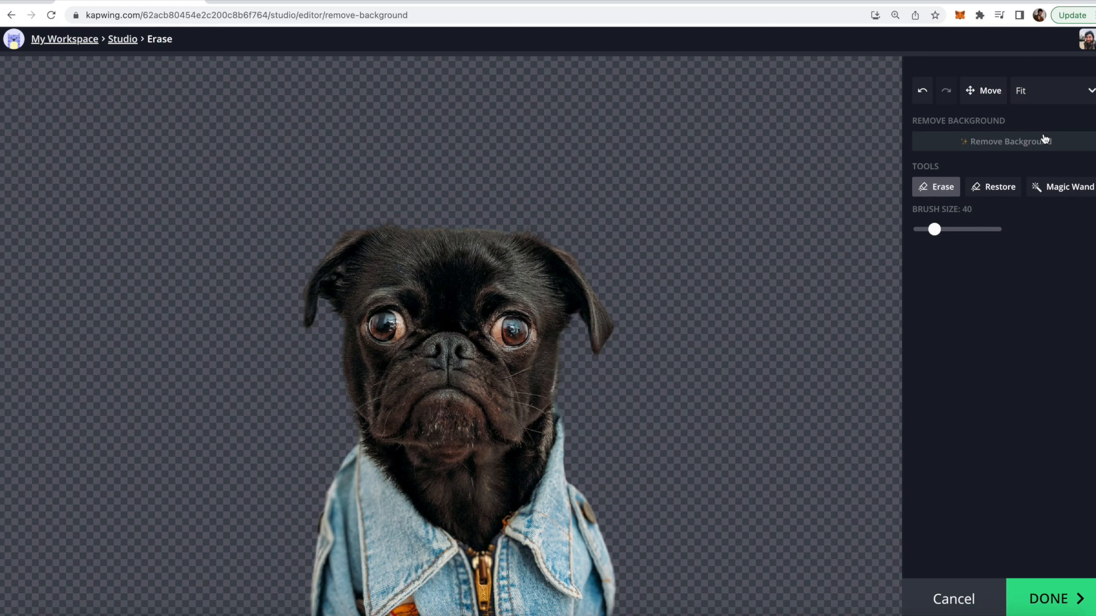
{"action": "left_click", "coordinate": [1050, 598]}
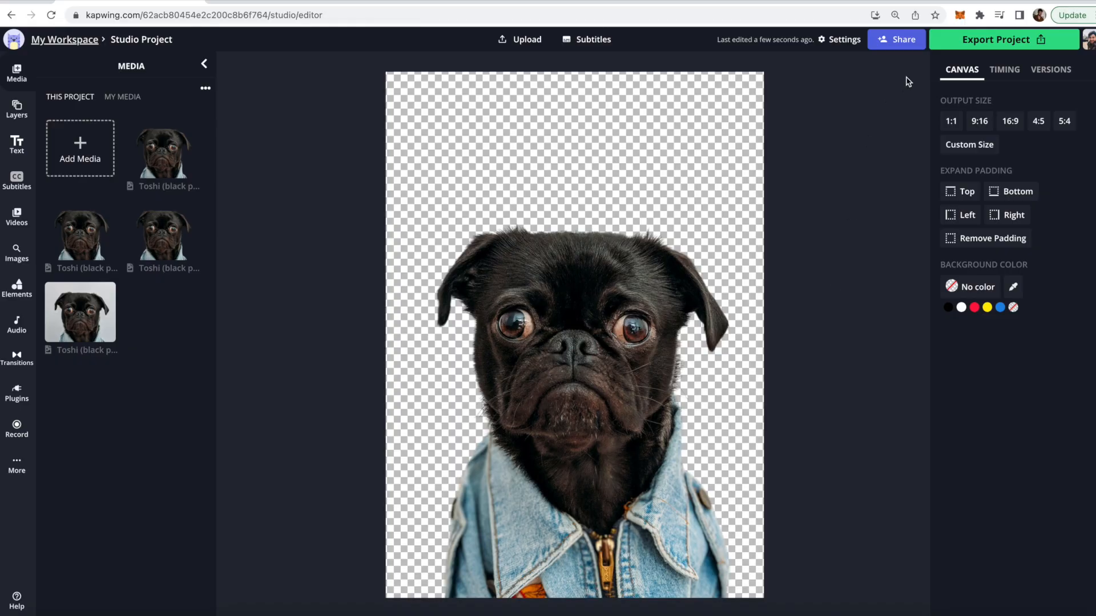
{"action": "mouse_move", "coordinate": [989, 41]}
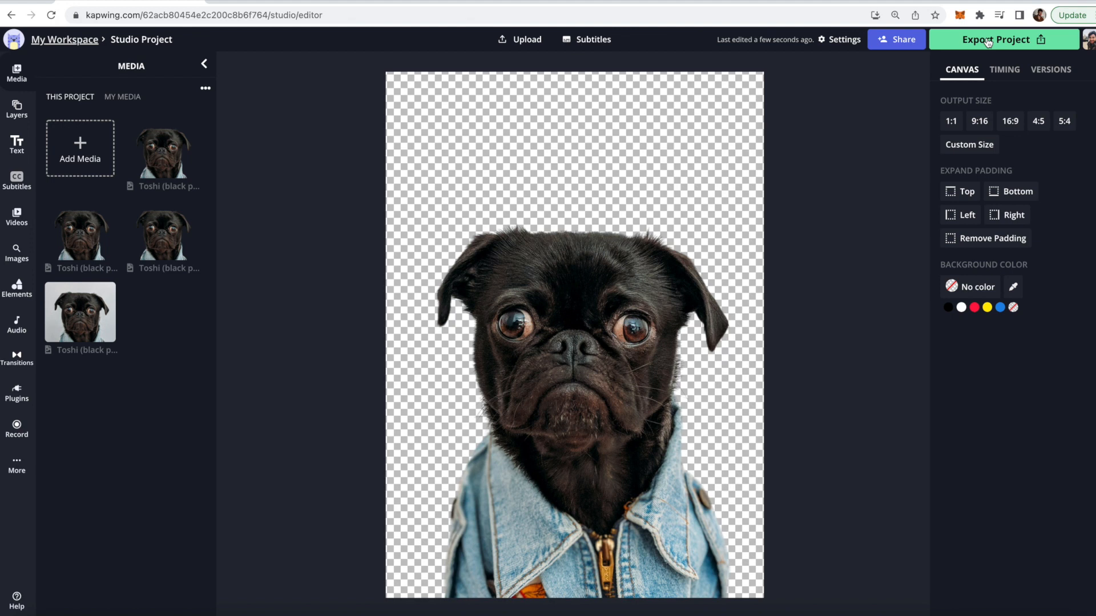
- Export the project as a PNG and download the transparent pug file
{"action": "left_click", "coordinate": [993, 39]}
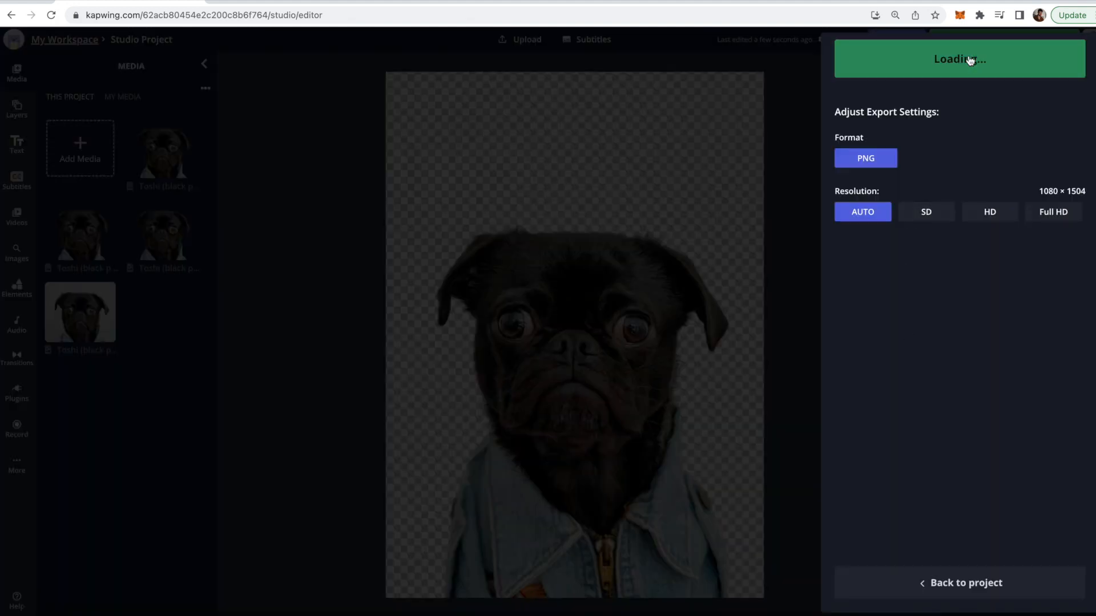
{"action": "left_click", "coordinate": [959, 59]}
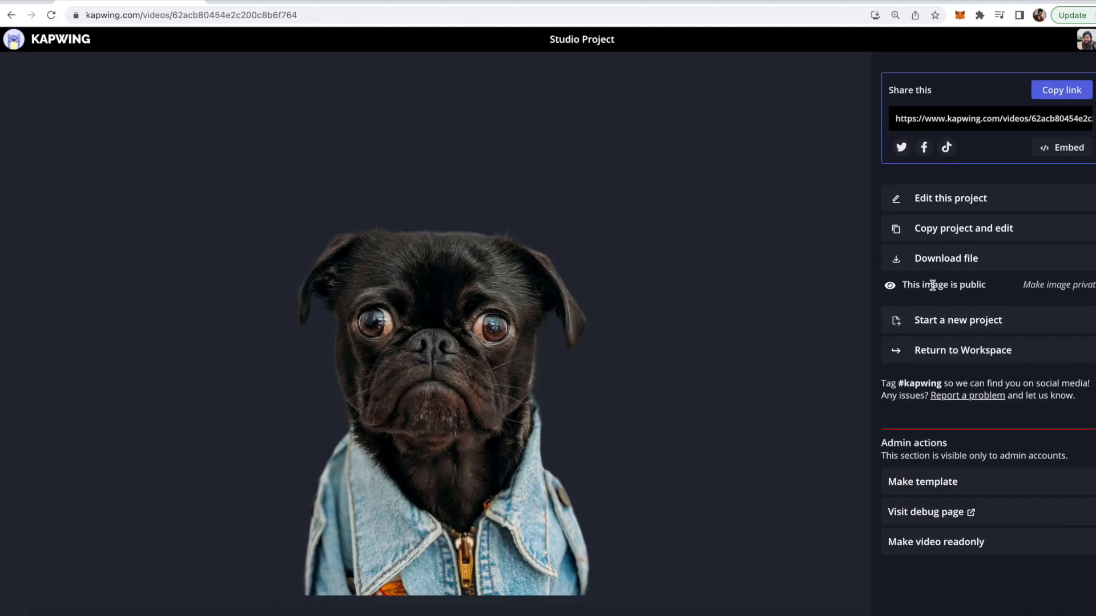
{"action": "left_click", "coordinate": [945, 258]}
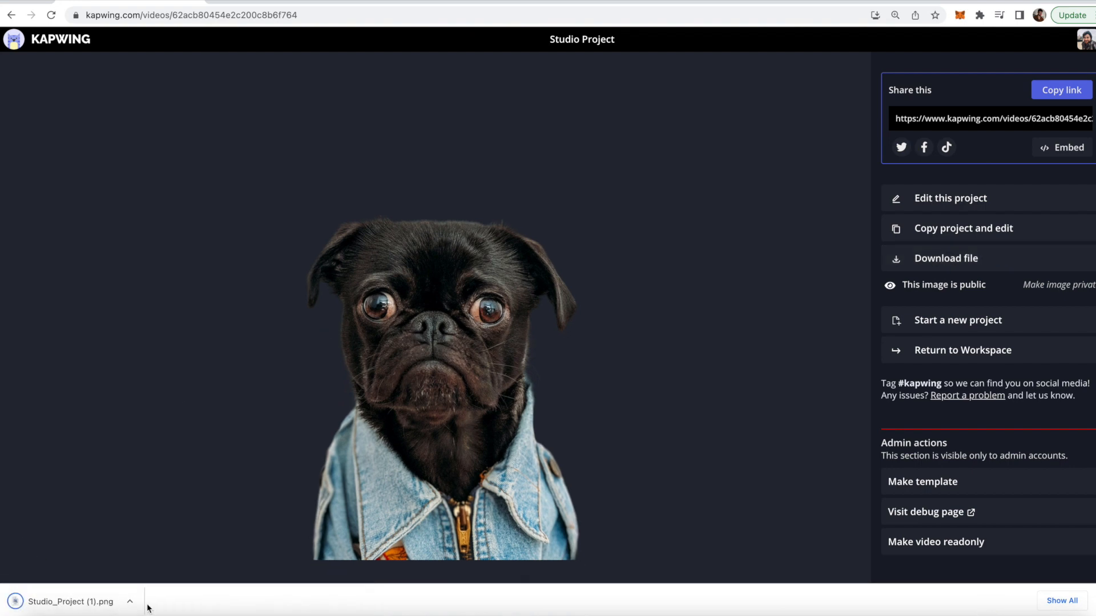
{"action": "mouse_move", "coordinate": [983, 199]}
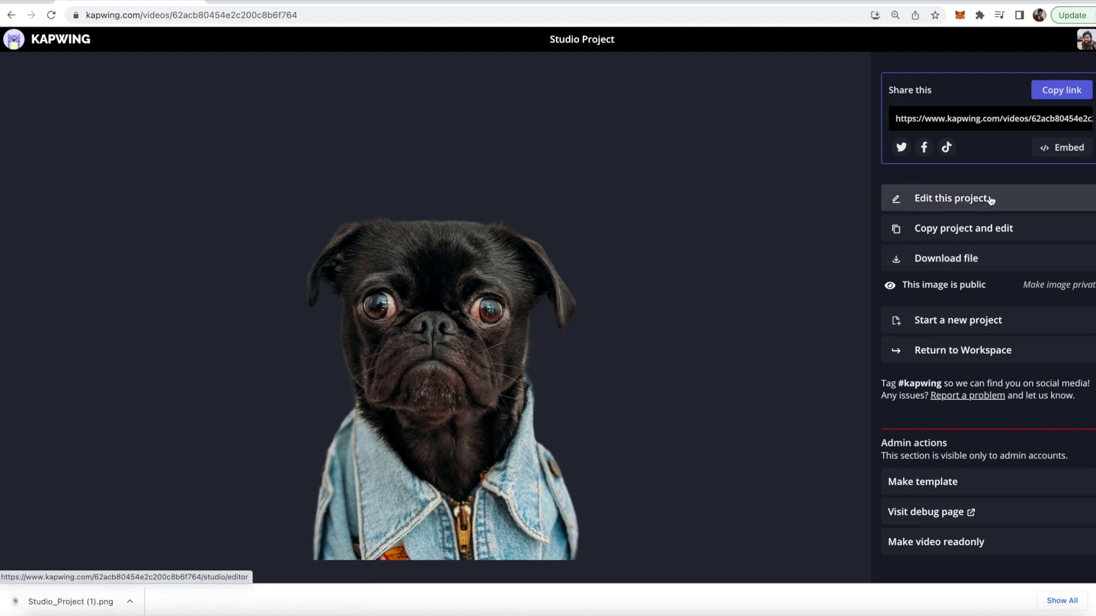
- Return to editing, add a beach stock photo behind the pug, and shrink the pug onto the sand
{"action": "left_click", "coordinate": [951, 198]}
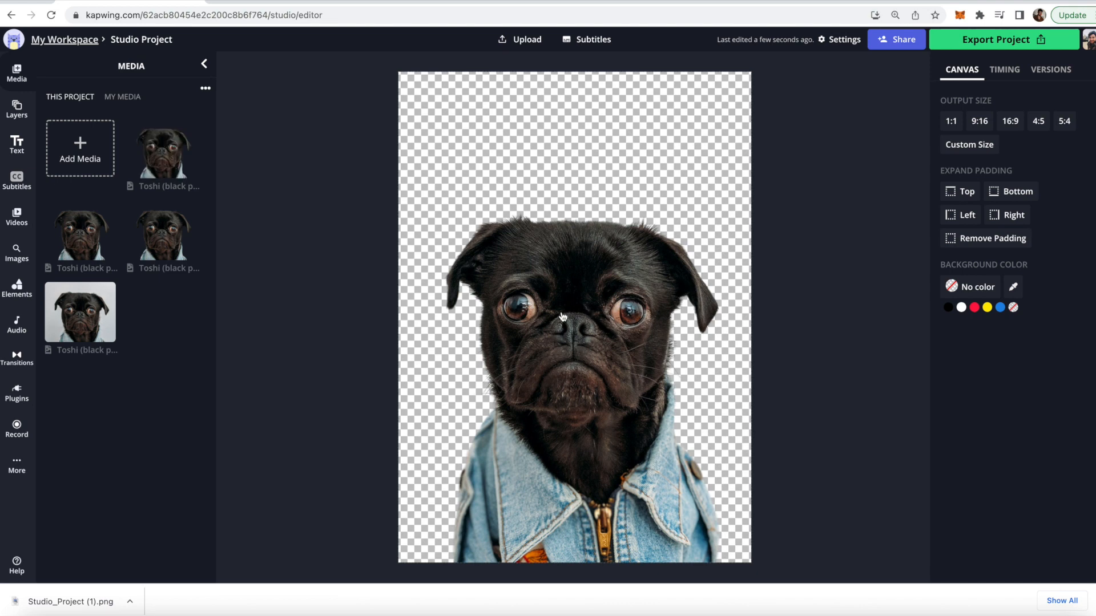
{"action": "left_click", "coordinate": [564, 315]}
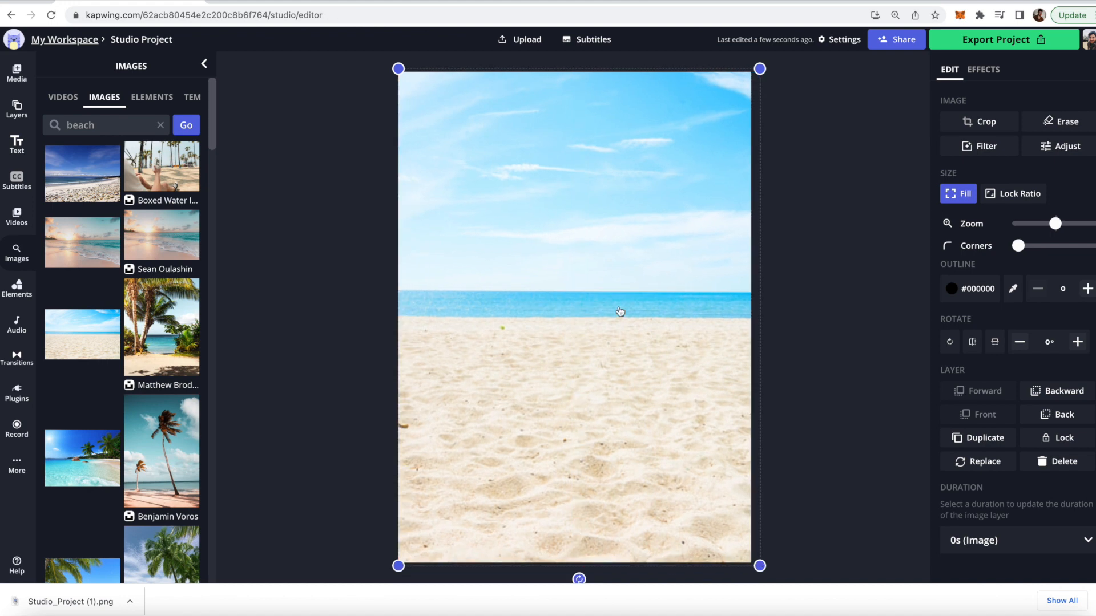
{"action": "mouse_move", "coordinate": [653, 240]}
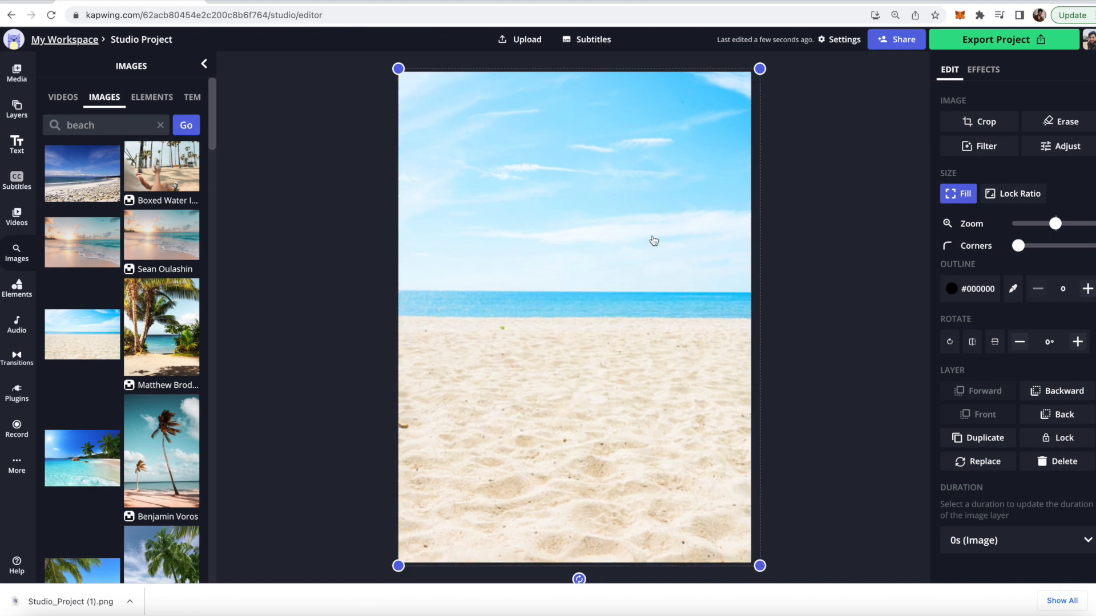
{"action": "mouse_move", "coordinate": [931, 356]}
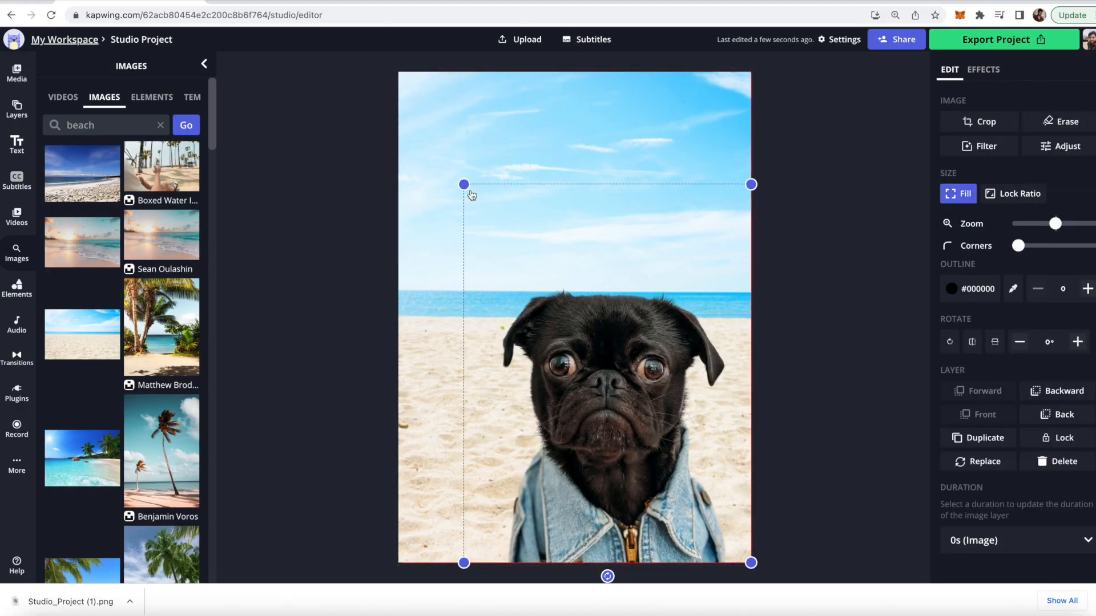
{"action": "left_click_drag", "start_coordinate": [464, 185], "coordinate": [546, 278]}
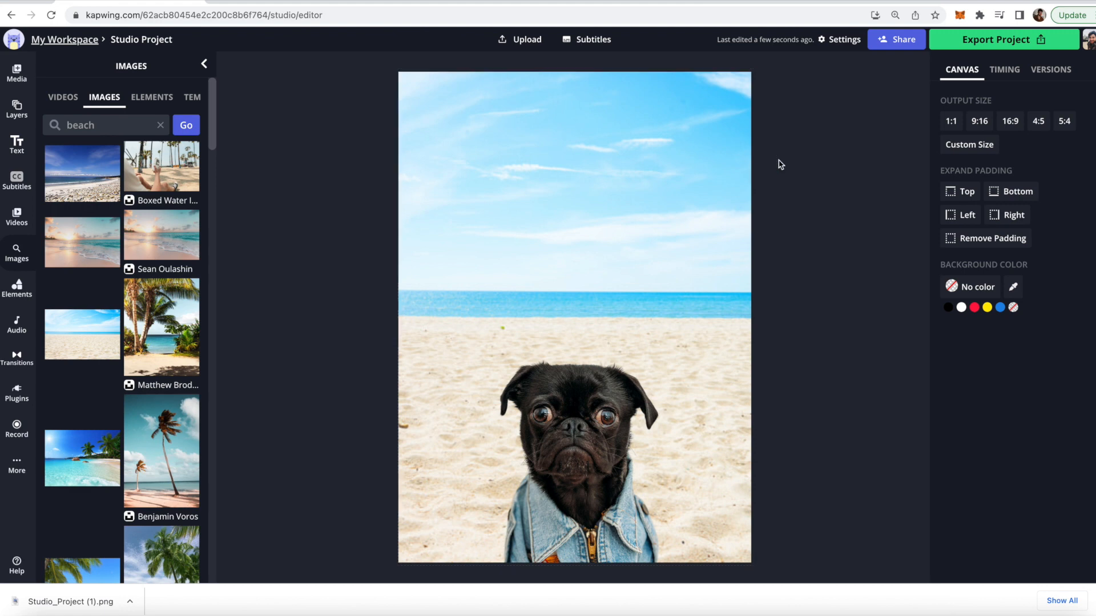
- Export the pug-on-the-beach composite as a PNG at auto resolution
{"action": "left_click", "coordinate": [1002, 39]}
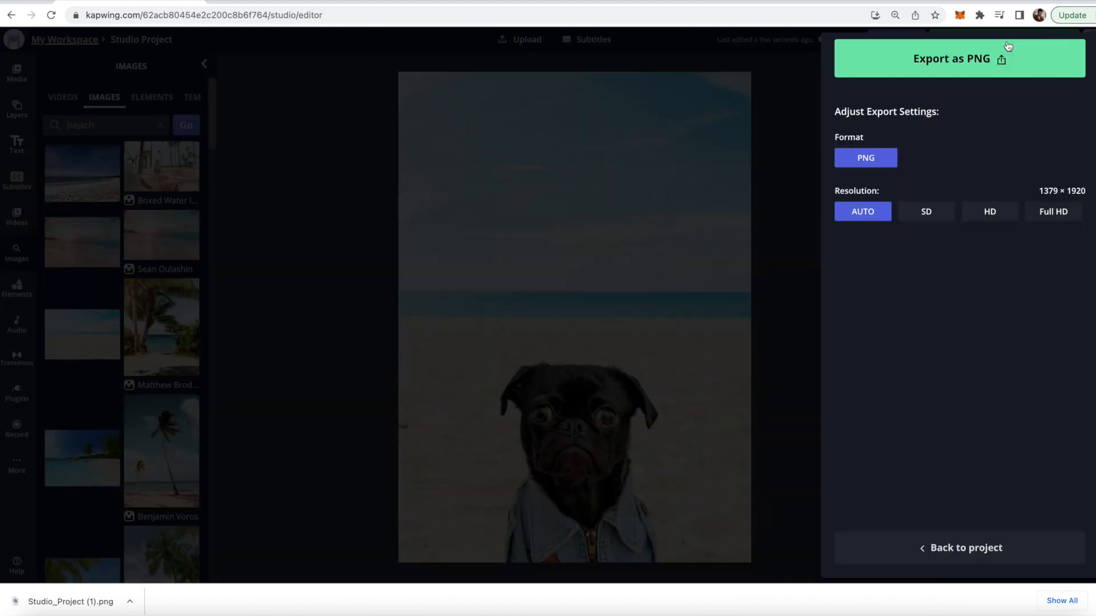
{"action": "left_click", "coordinate": [959, 60]}
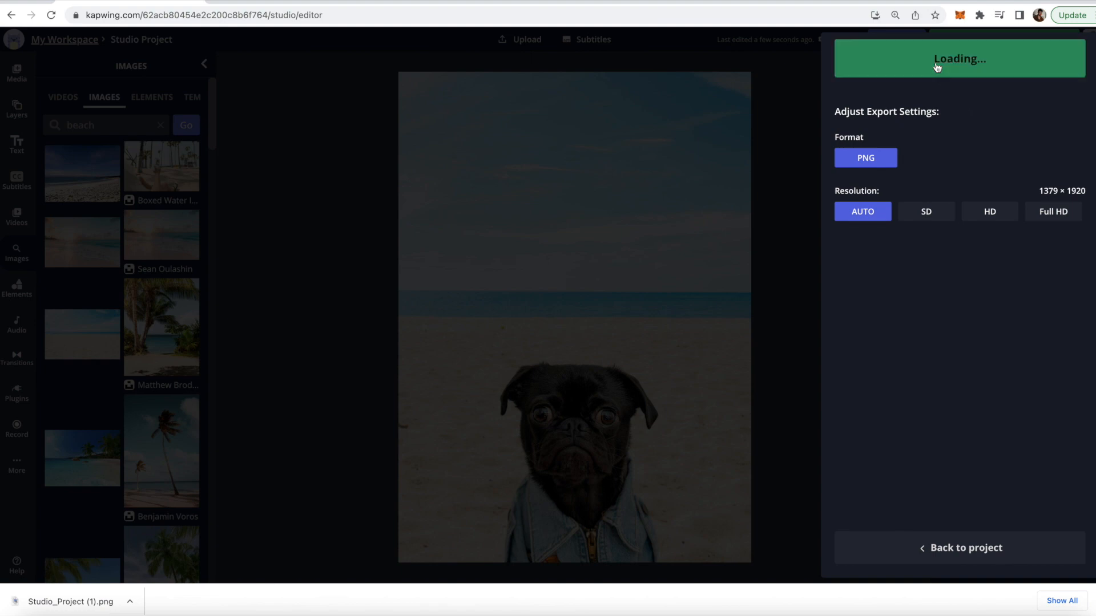